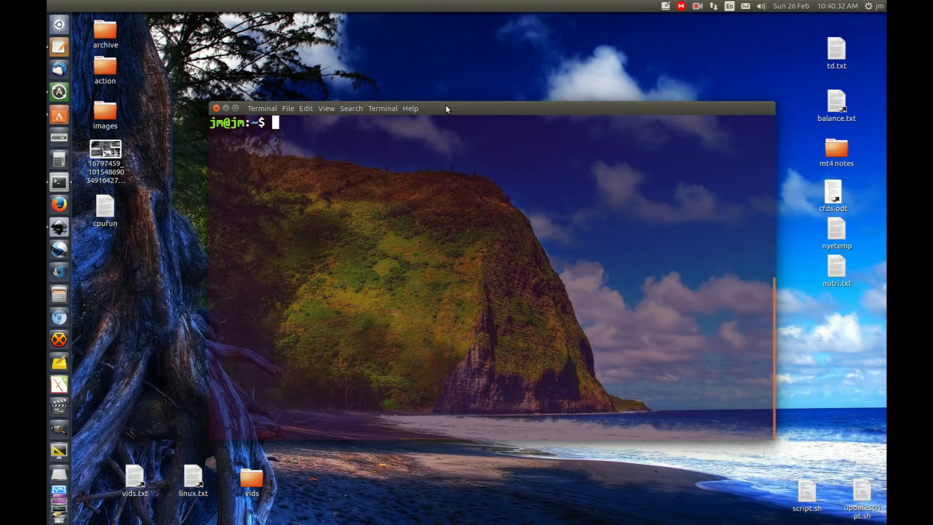
Step: Enter sudo cat /sys/devices/system/cpu/cpu0/cpufreq/cpuinfo_min_freq at the prompt without running it
{"action": "type", "text": "sudo cat /sys/devices/system/cpu/cpu0/cpufreq/cpuinfo_min_freq"}
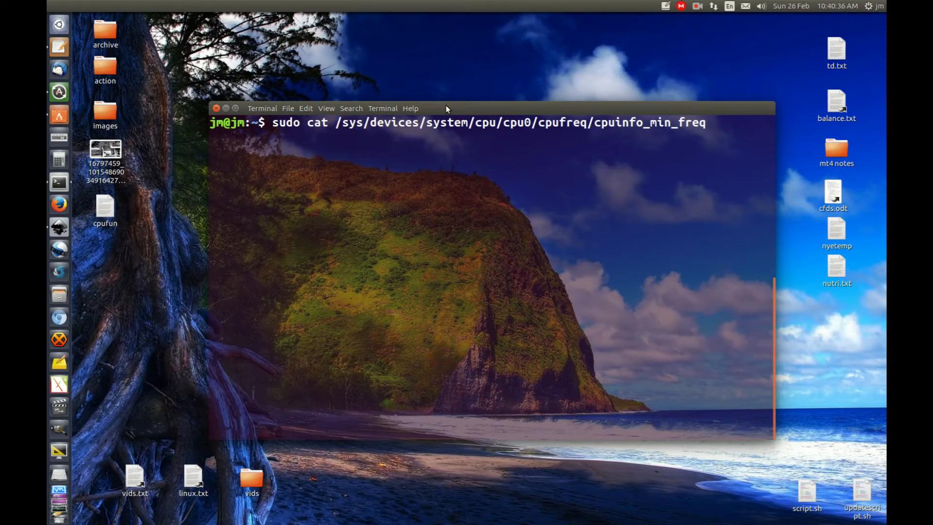
{"action": "mouse_move", "coordinate": [701, 122]}
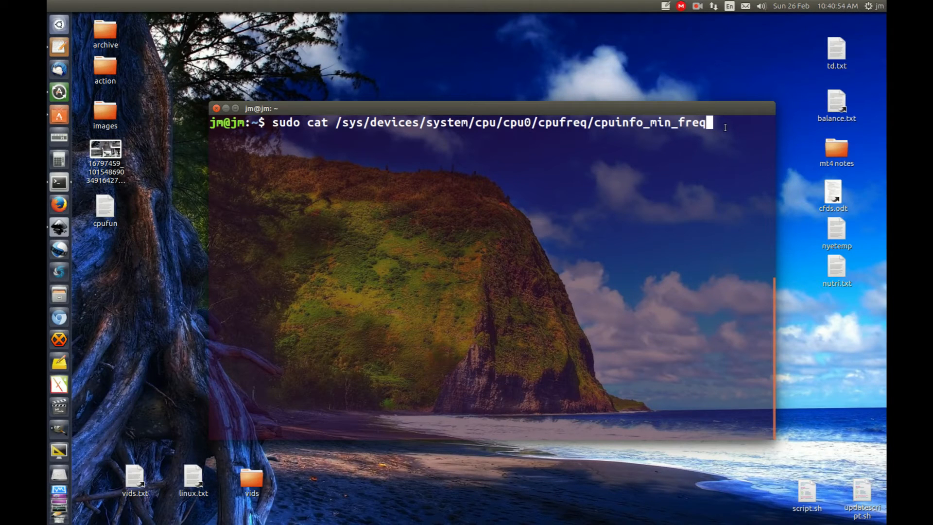
{"action": "mouse_move", "coordinate": [724, 114]}
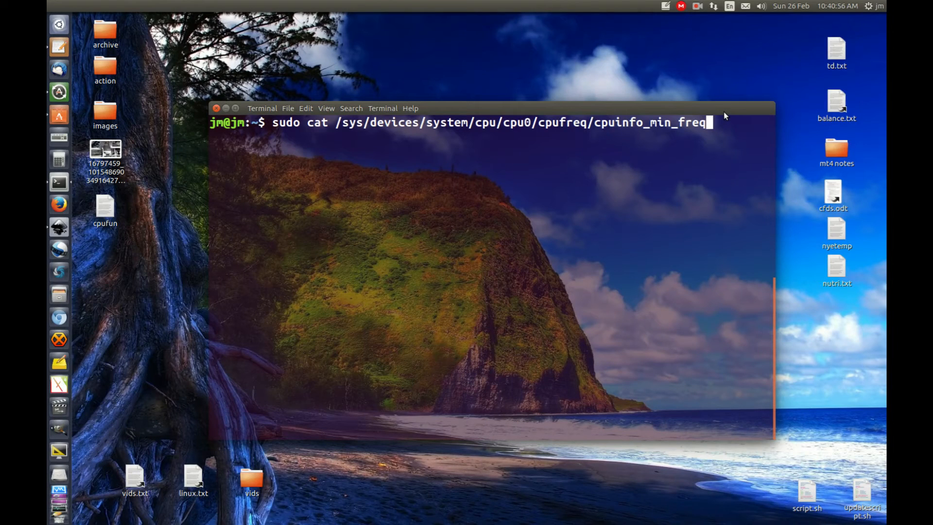
Step: Run the min_freq and max_freq reads, showing 800000 and 3500000 for CPU0
{"action": "key", "text": "Return"}
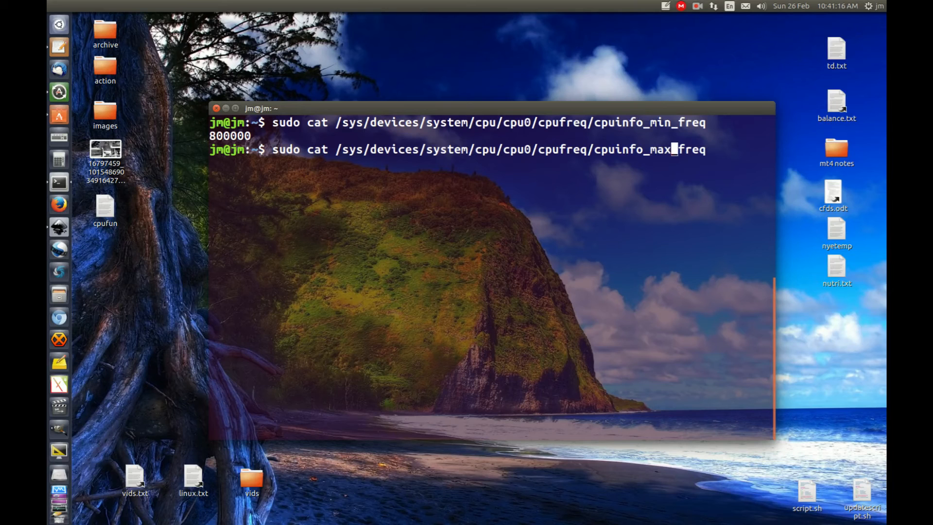
{"action": "key", "text": "Return"}
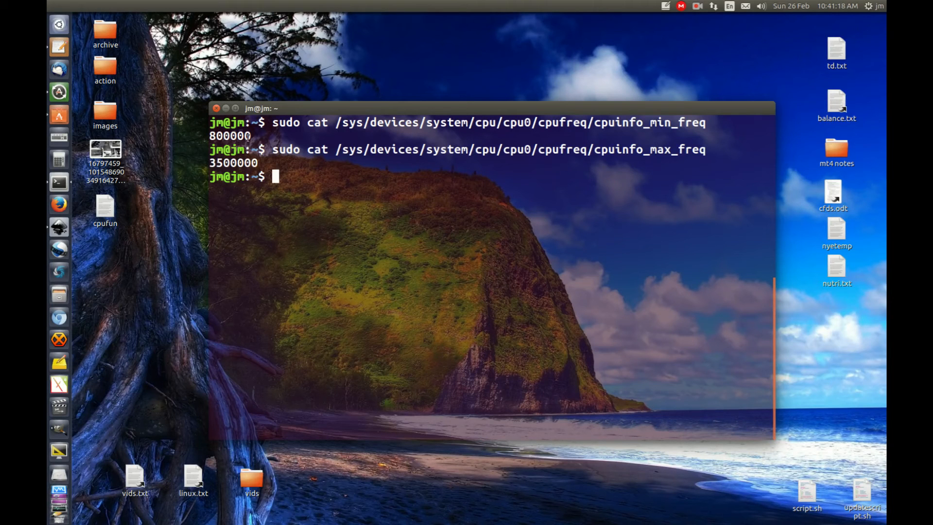